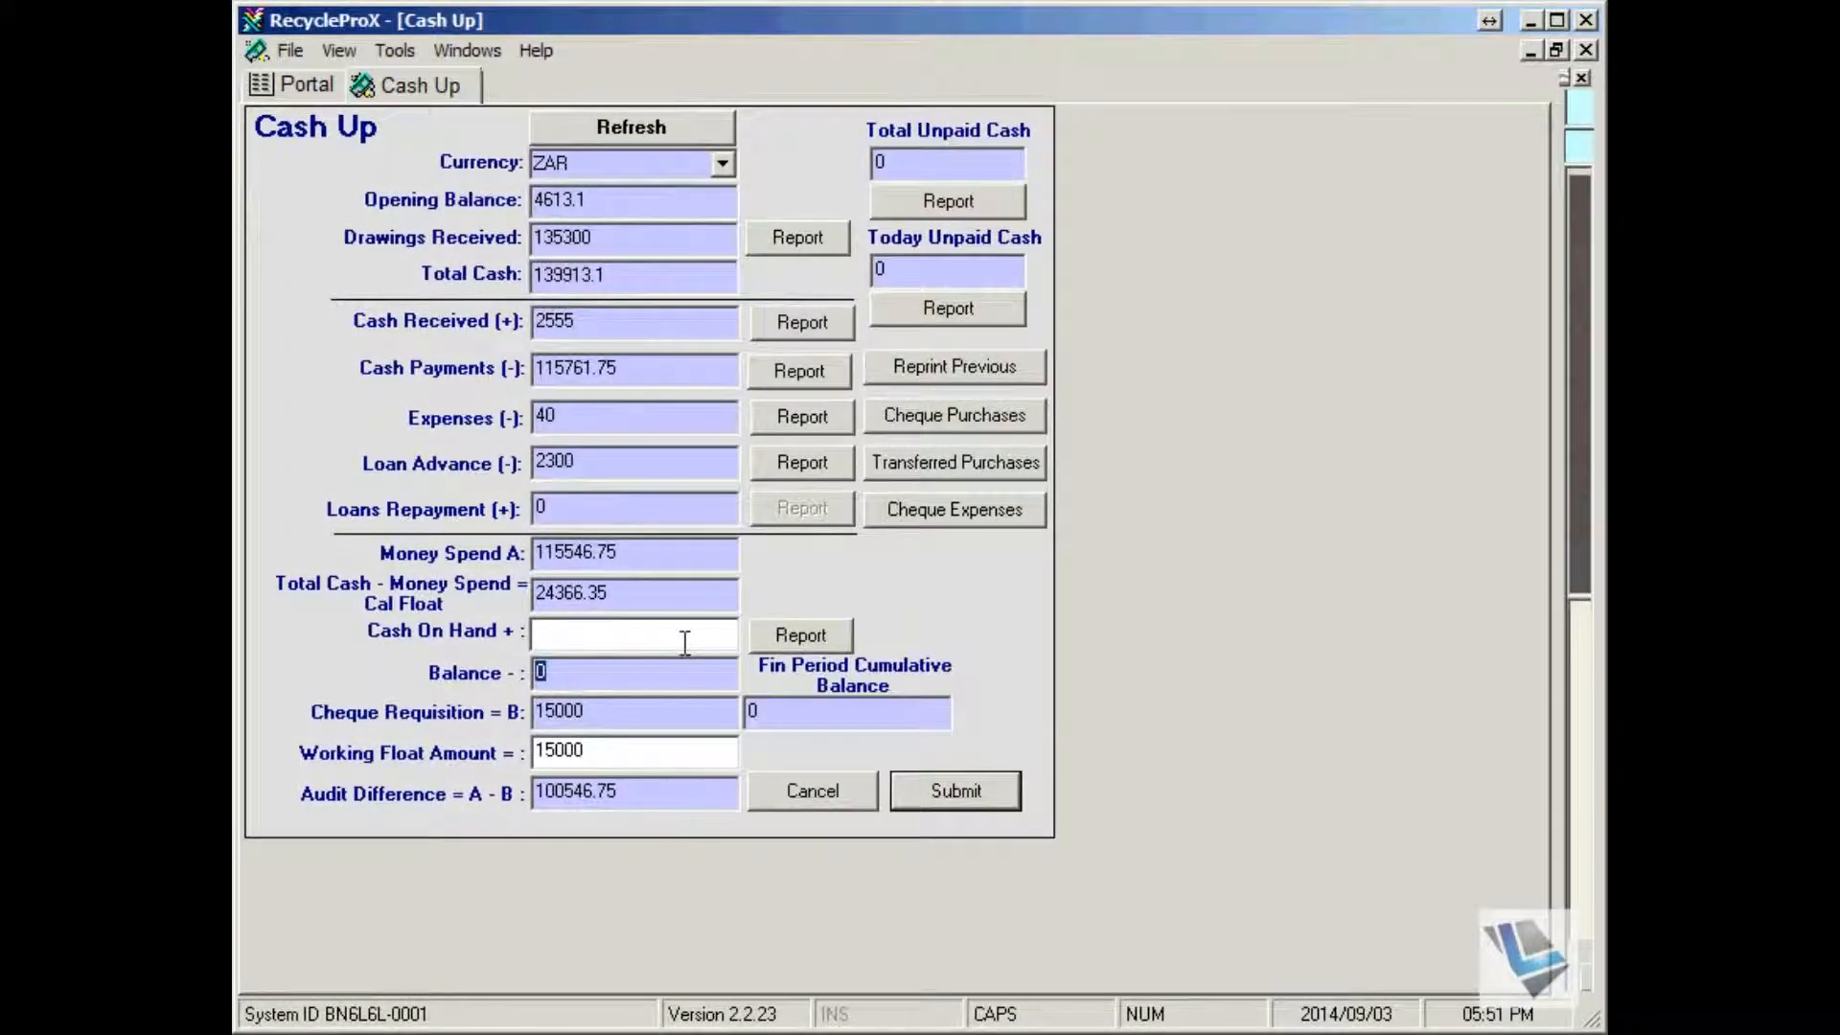
mouse_move(621, 834)
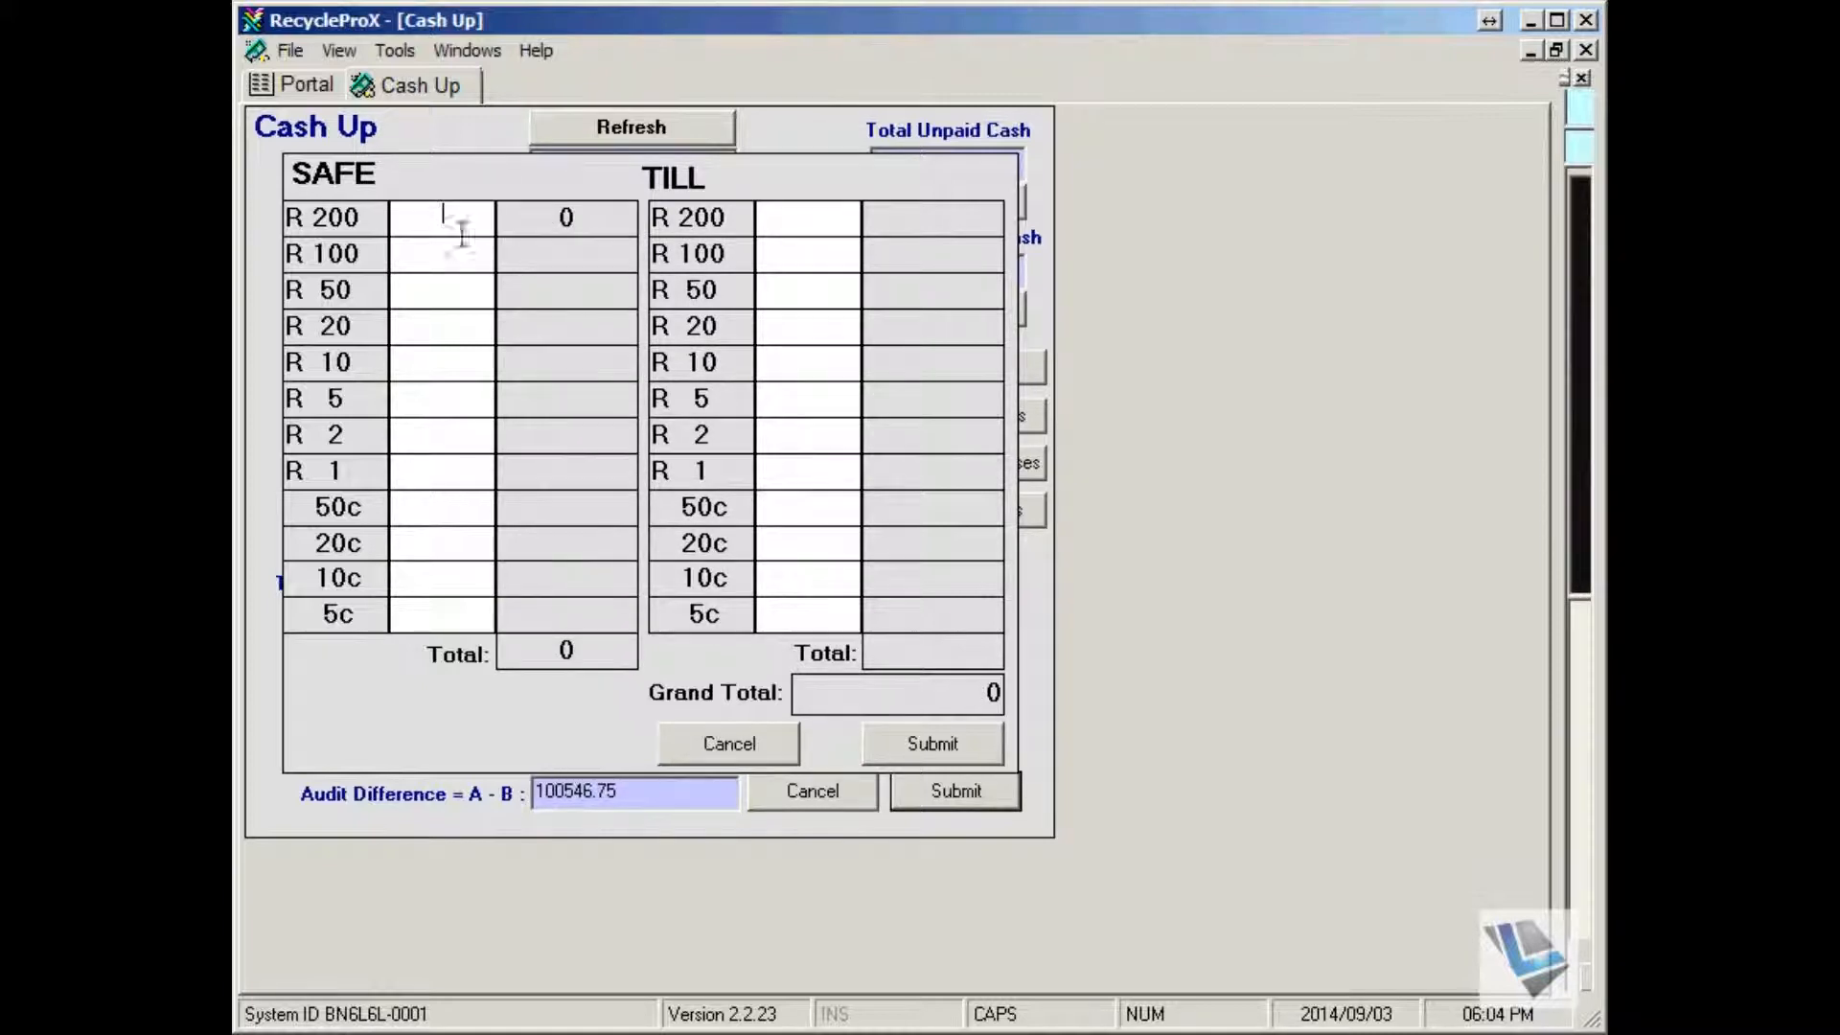
- Enter safe counts of 100 R100, 20 R50 and 30 R20 notes, dismissing the warning
text(100)
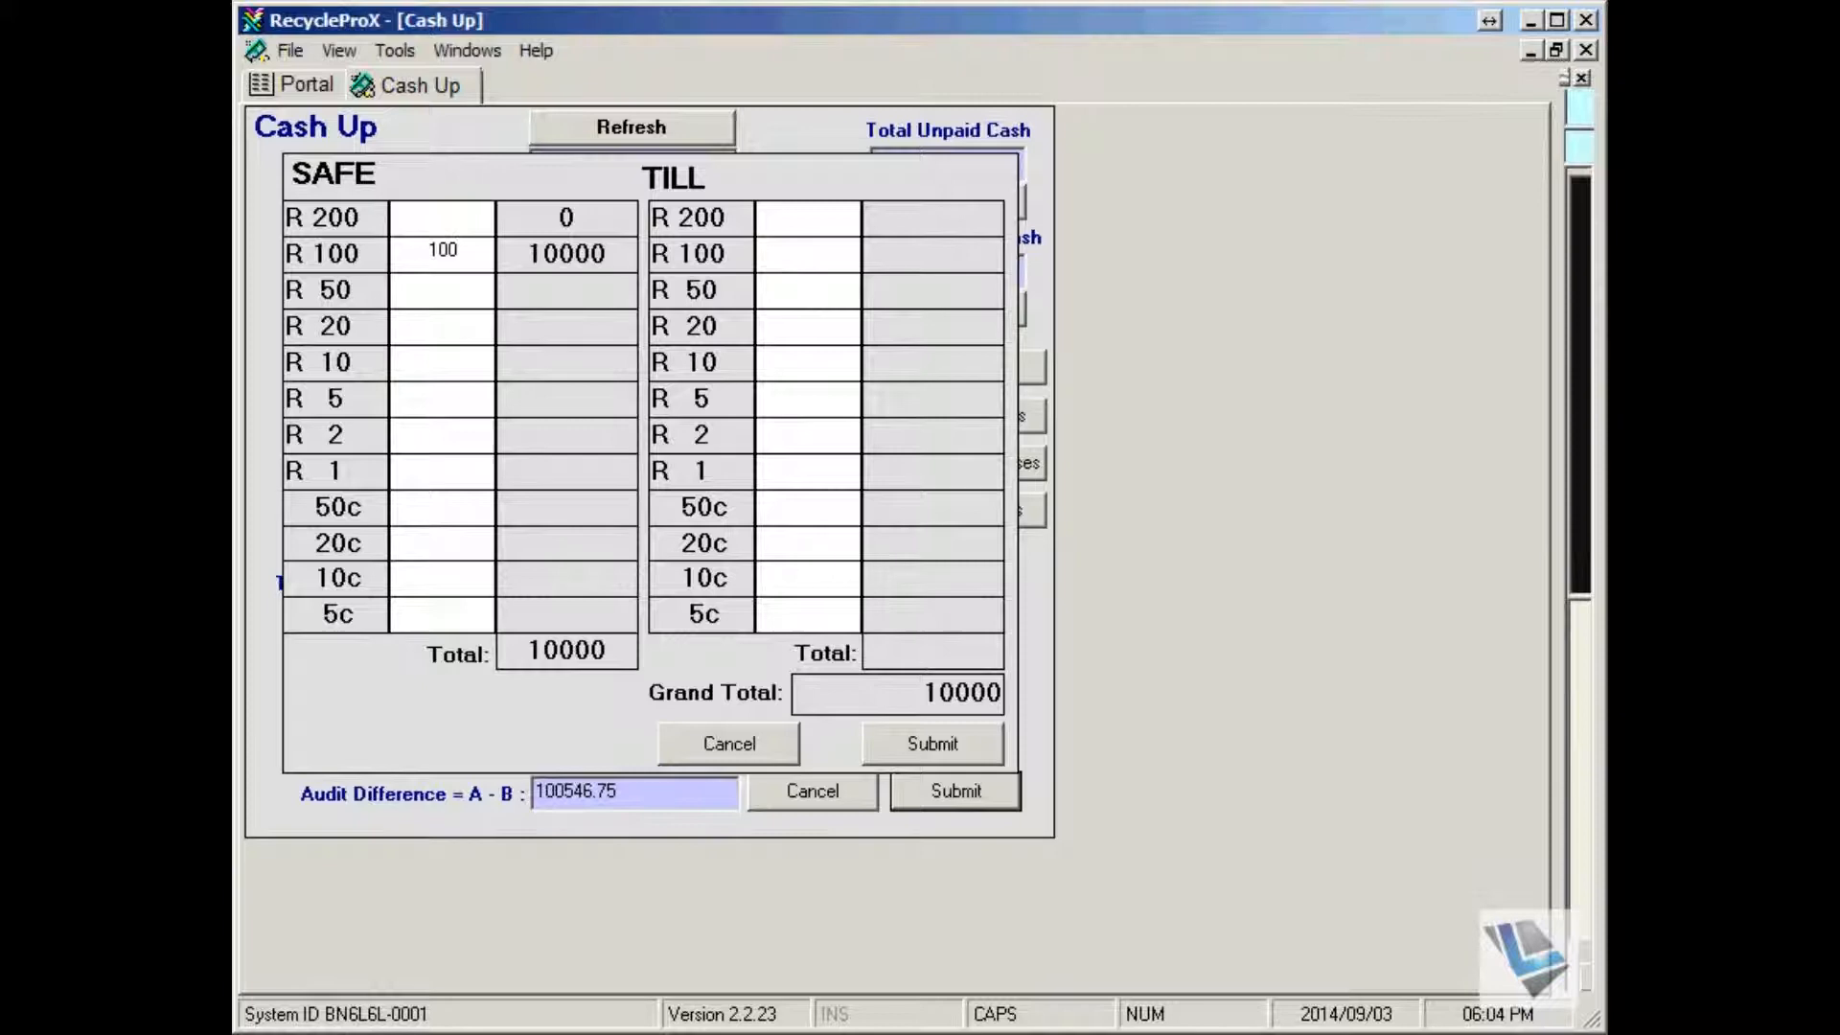
mouse_move(441, 282)
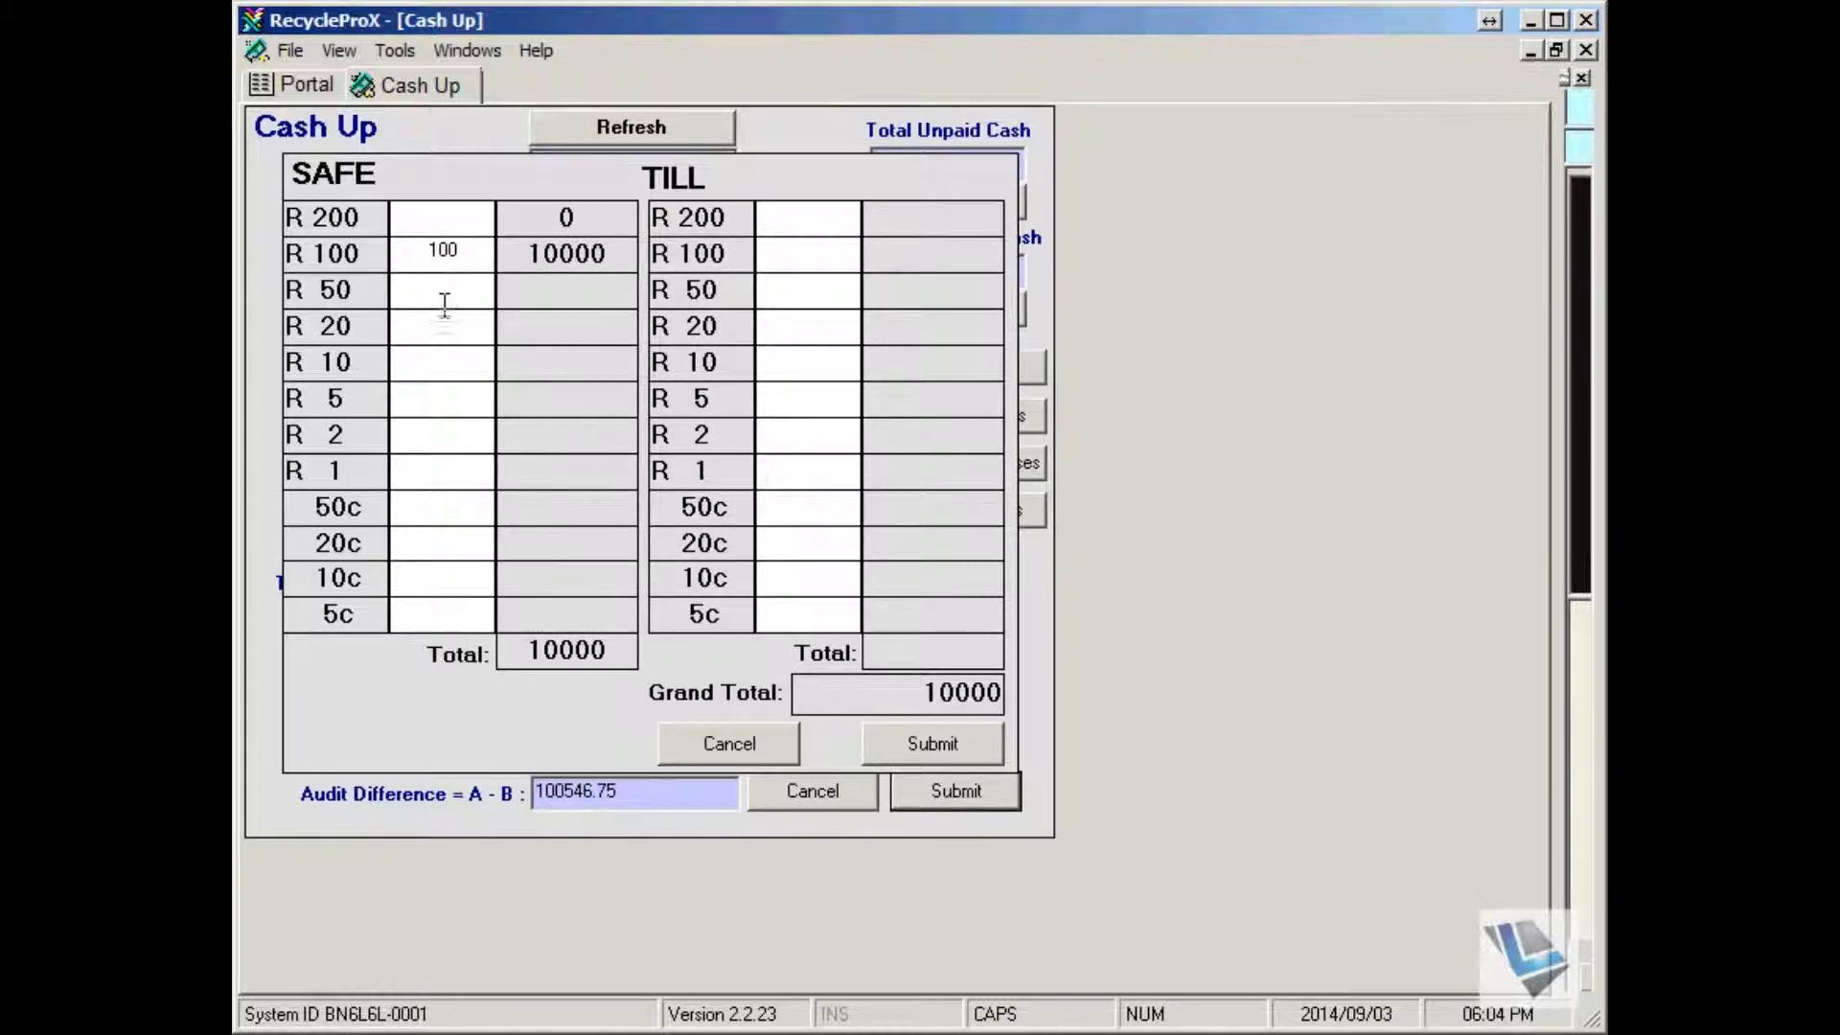
text(20)
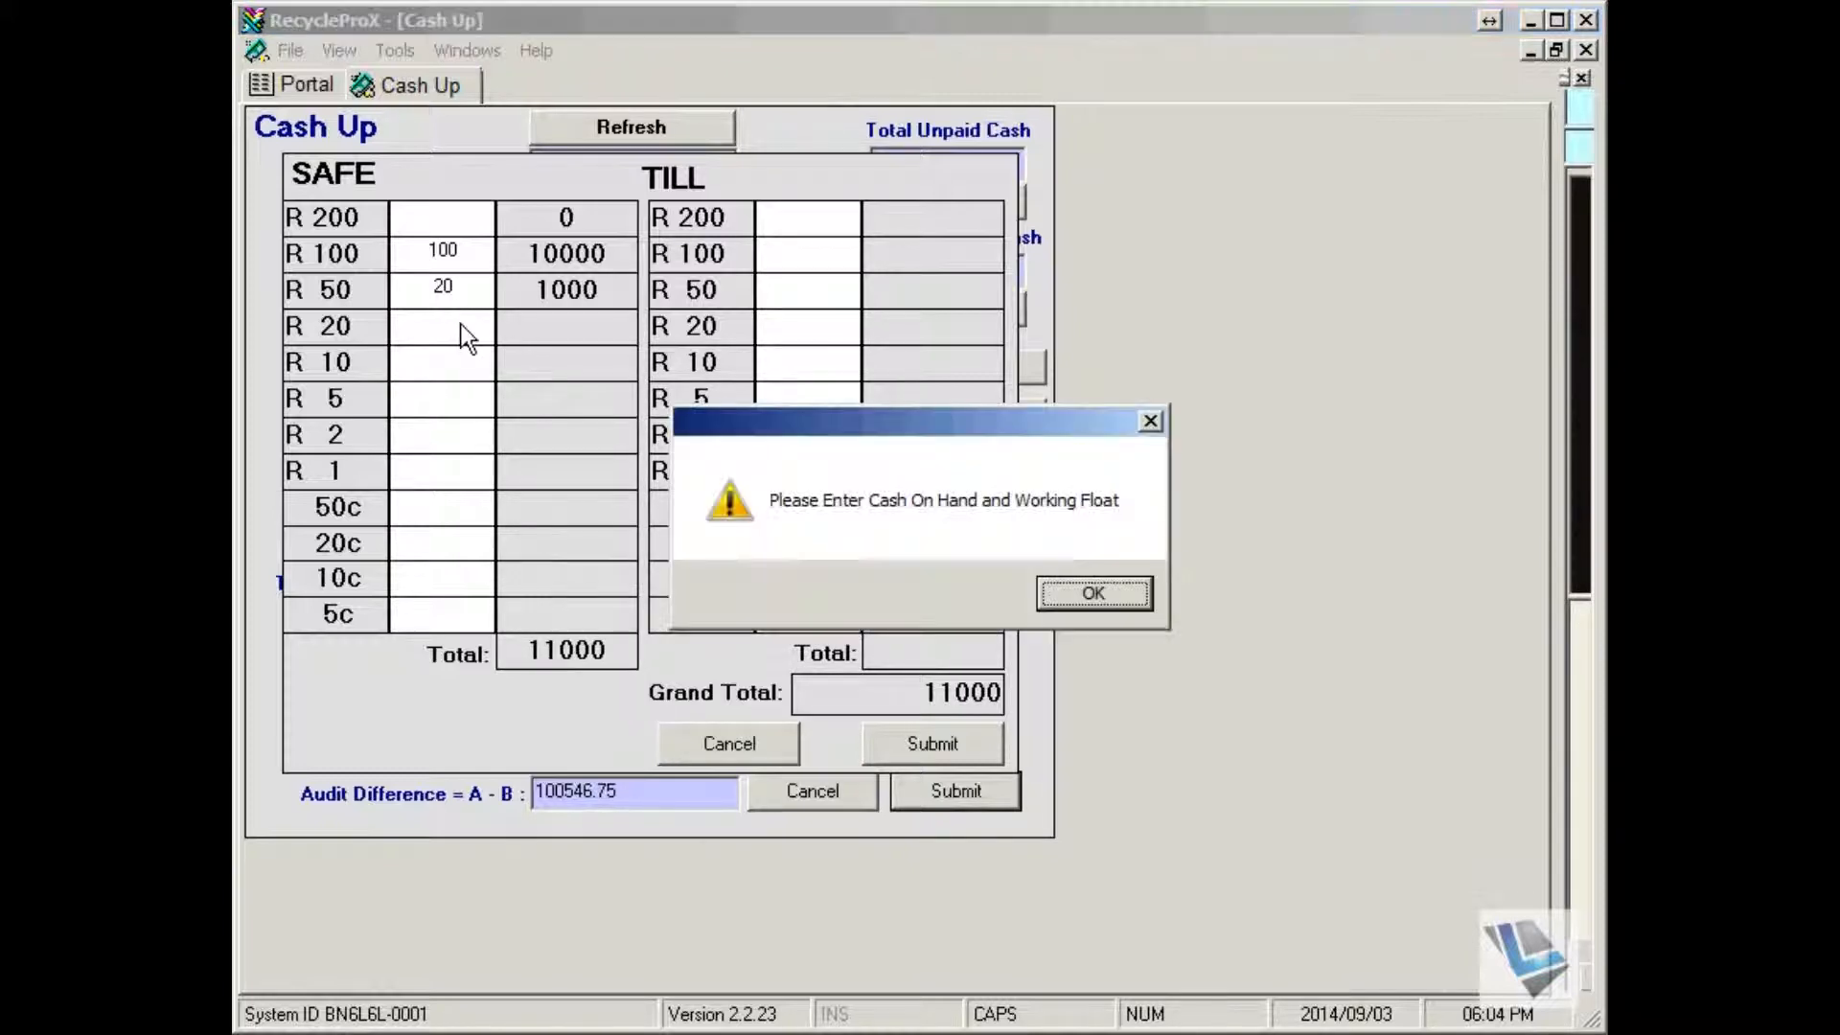
click(1091, 592)
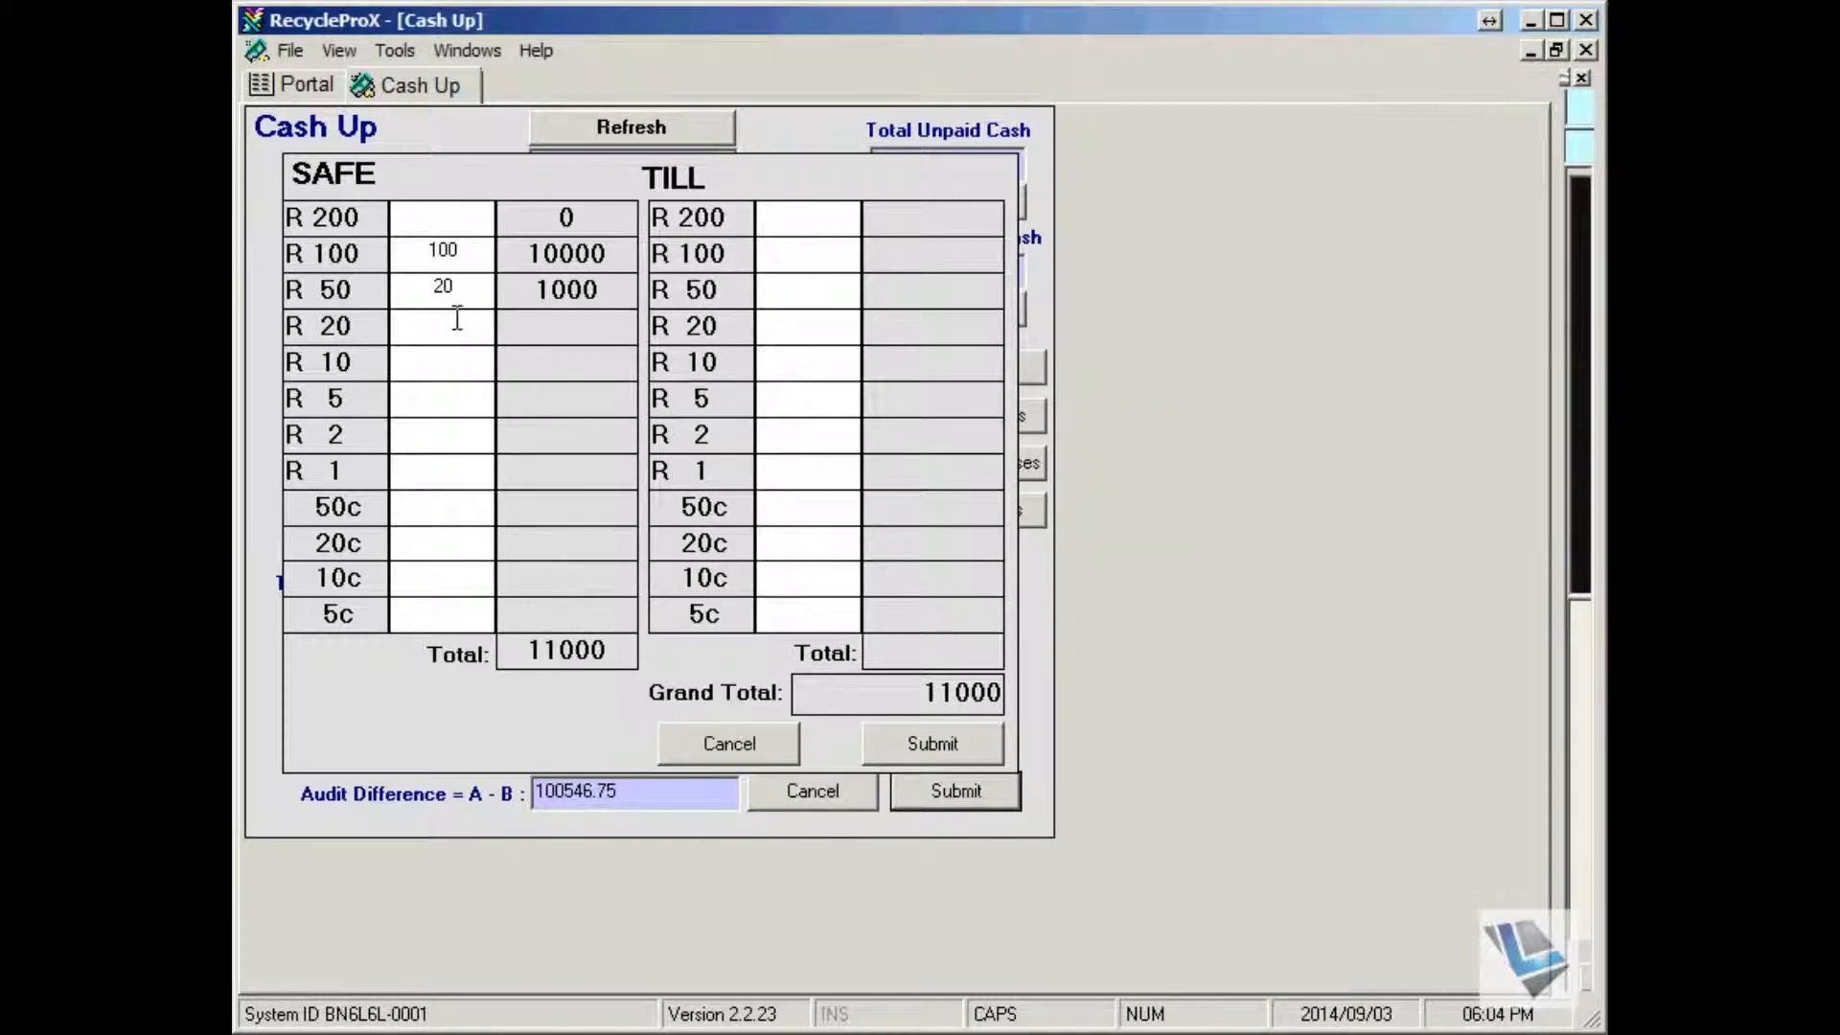
text(30)
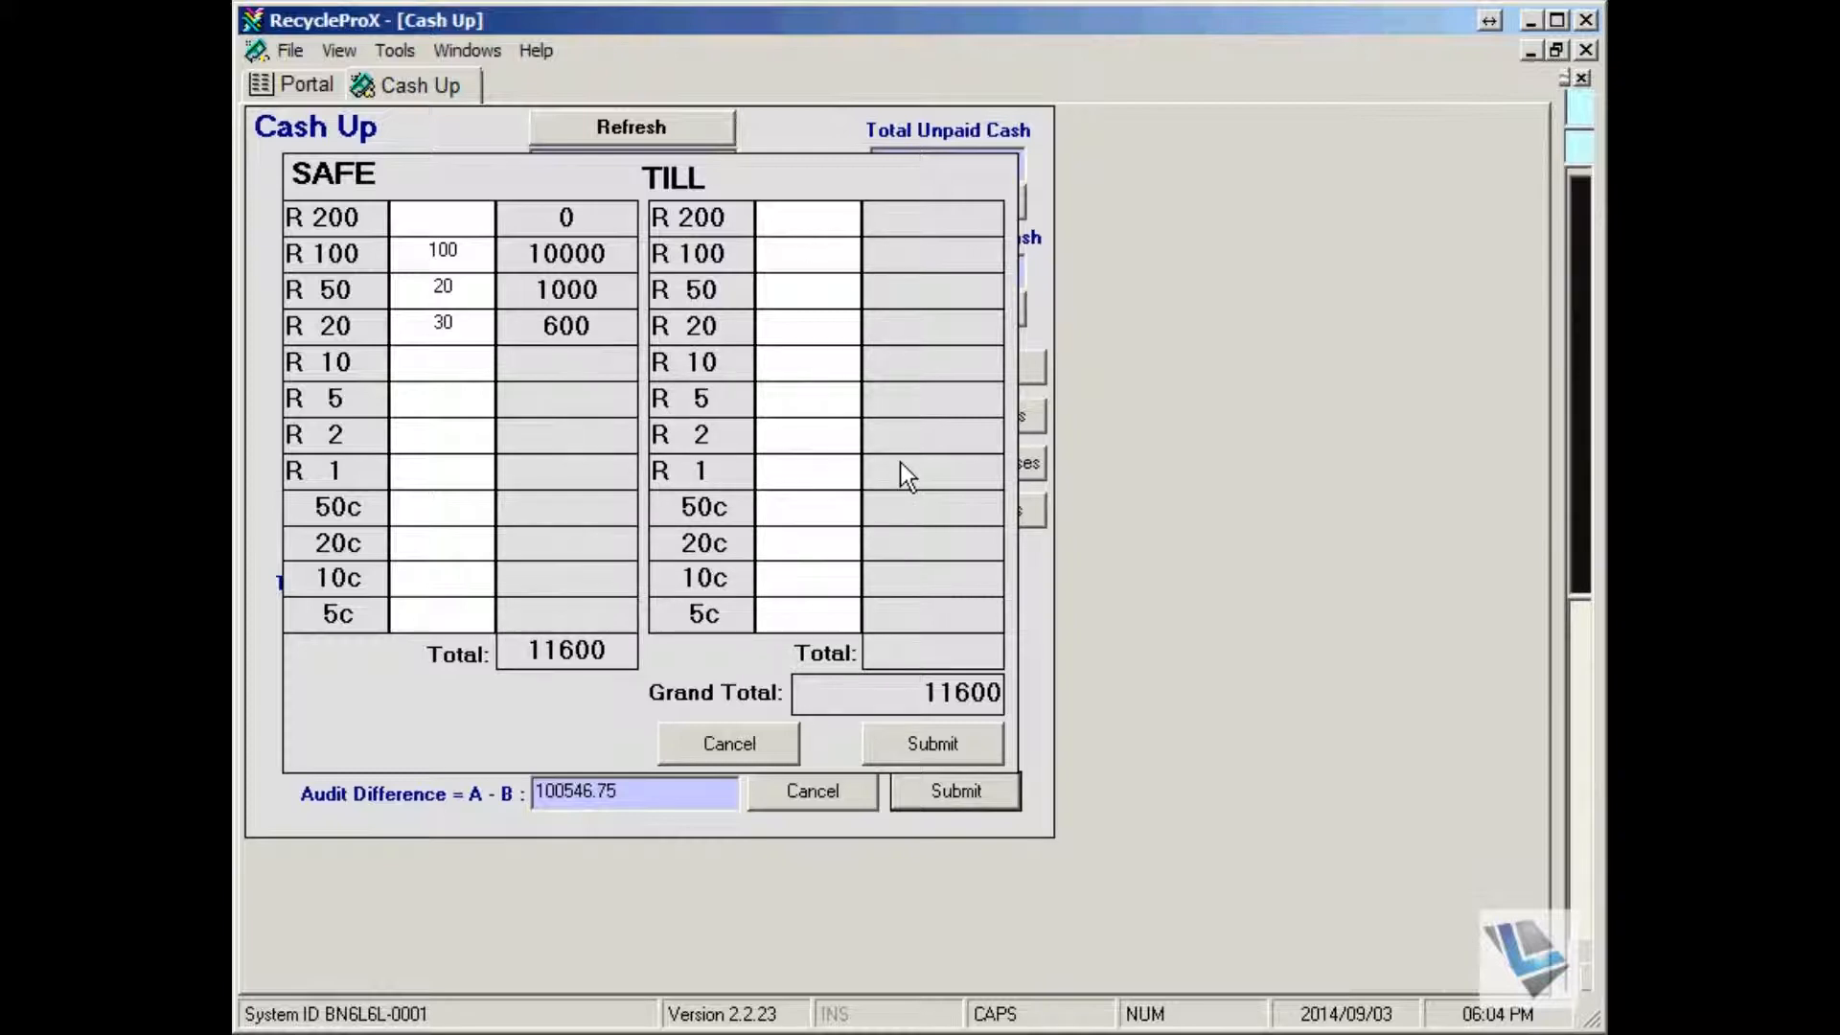
- Enter till counts 10, 10, 10, 50, 16, 1, 1, 1 down to 5c for a till total of 12766.35
text(10)
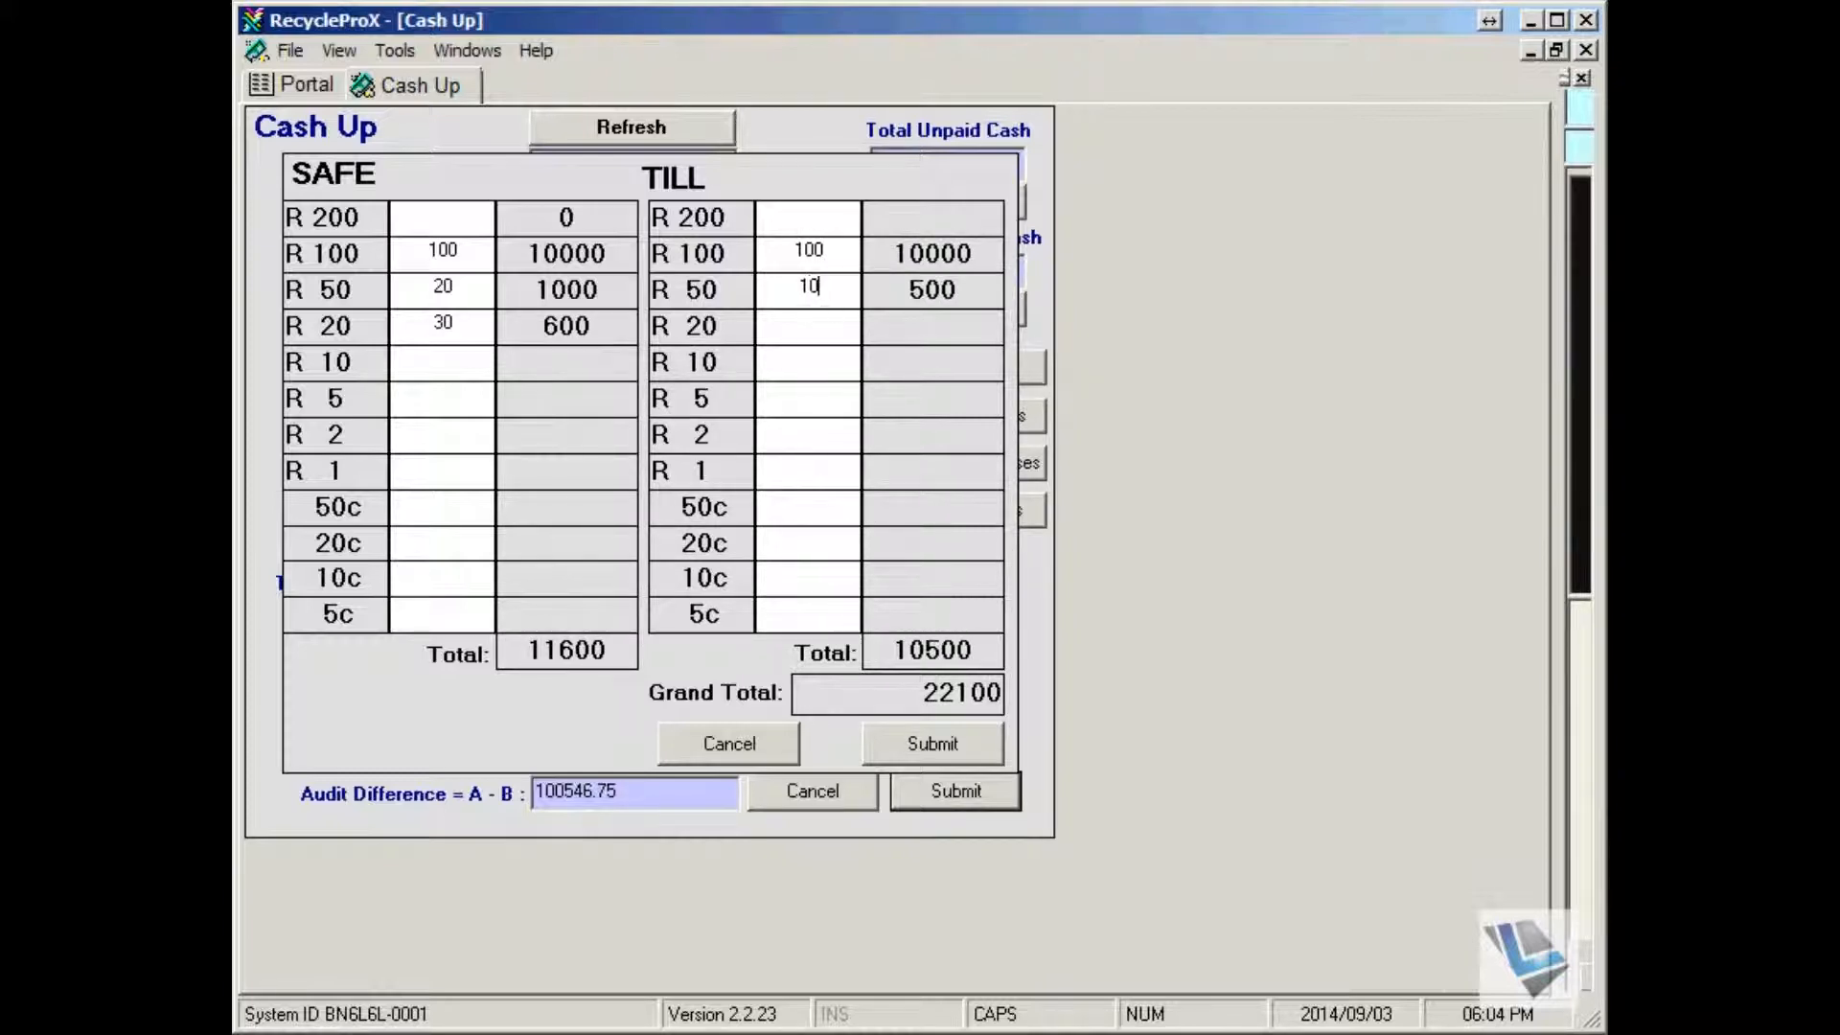
text(10)
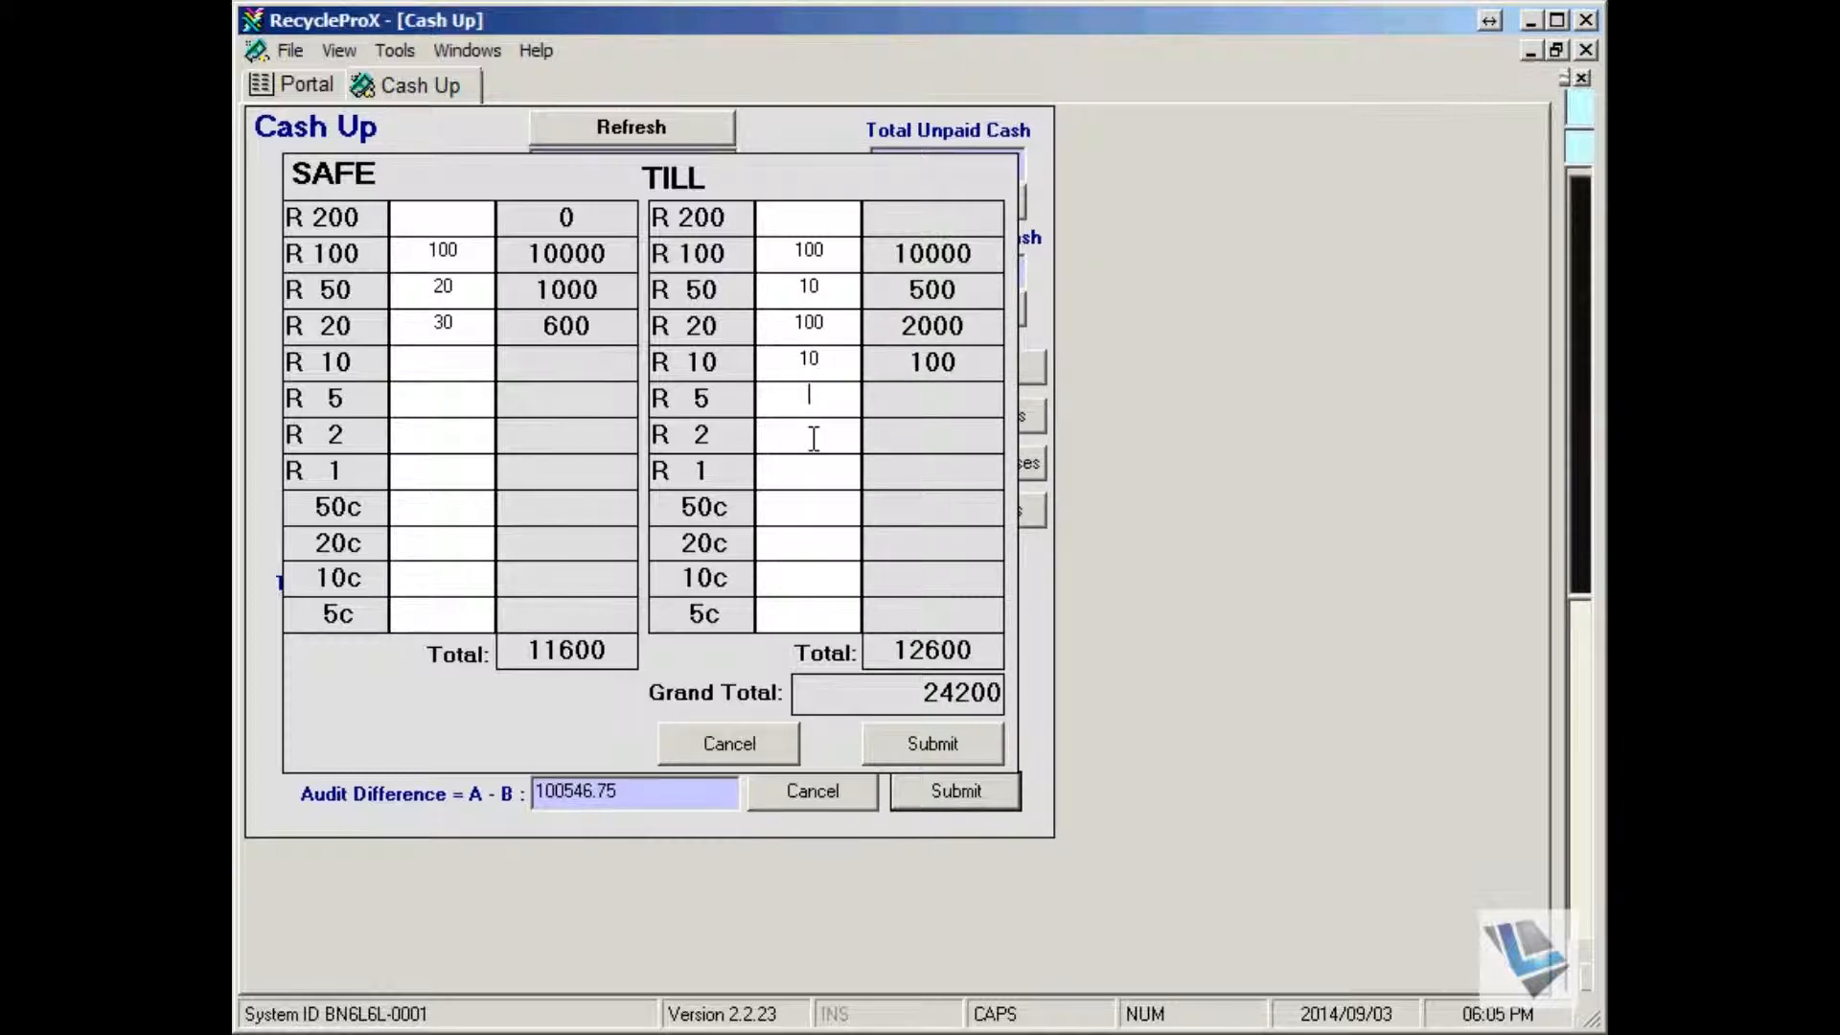
text(10)
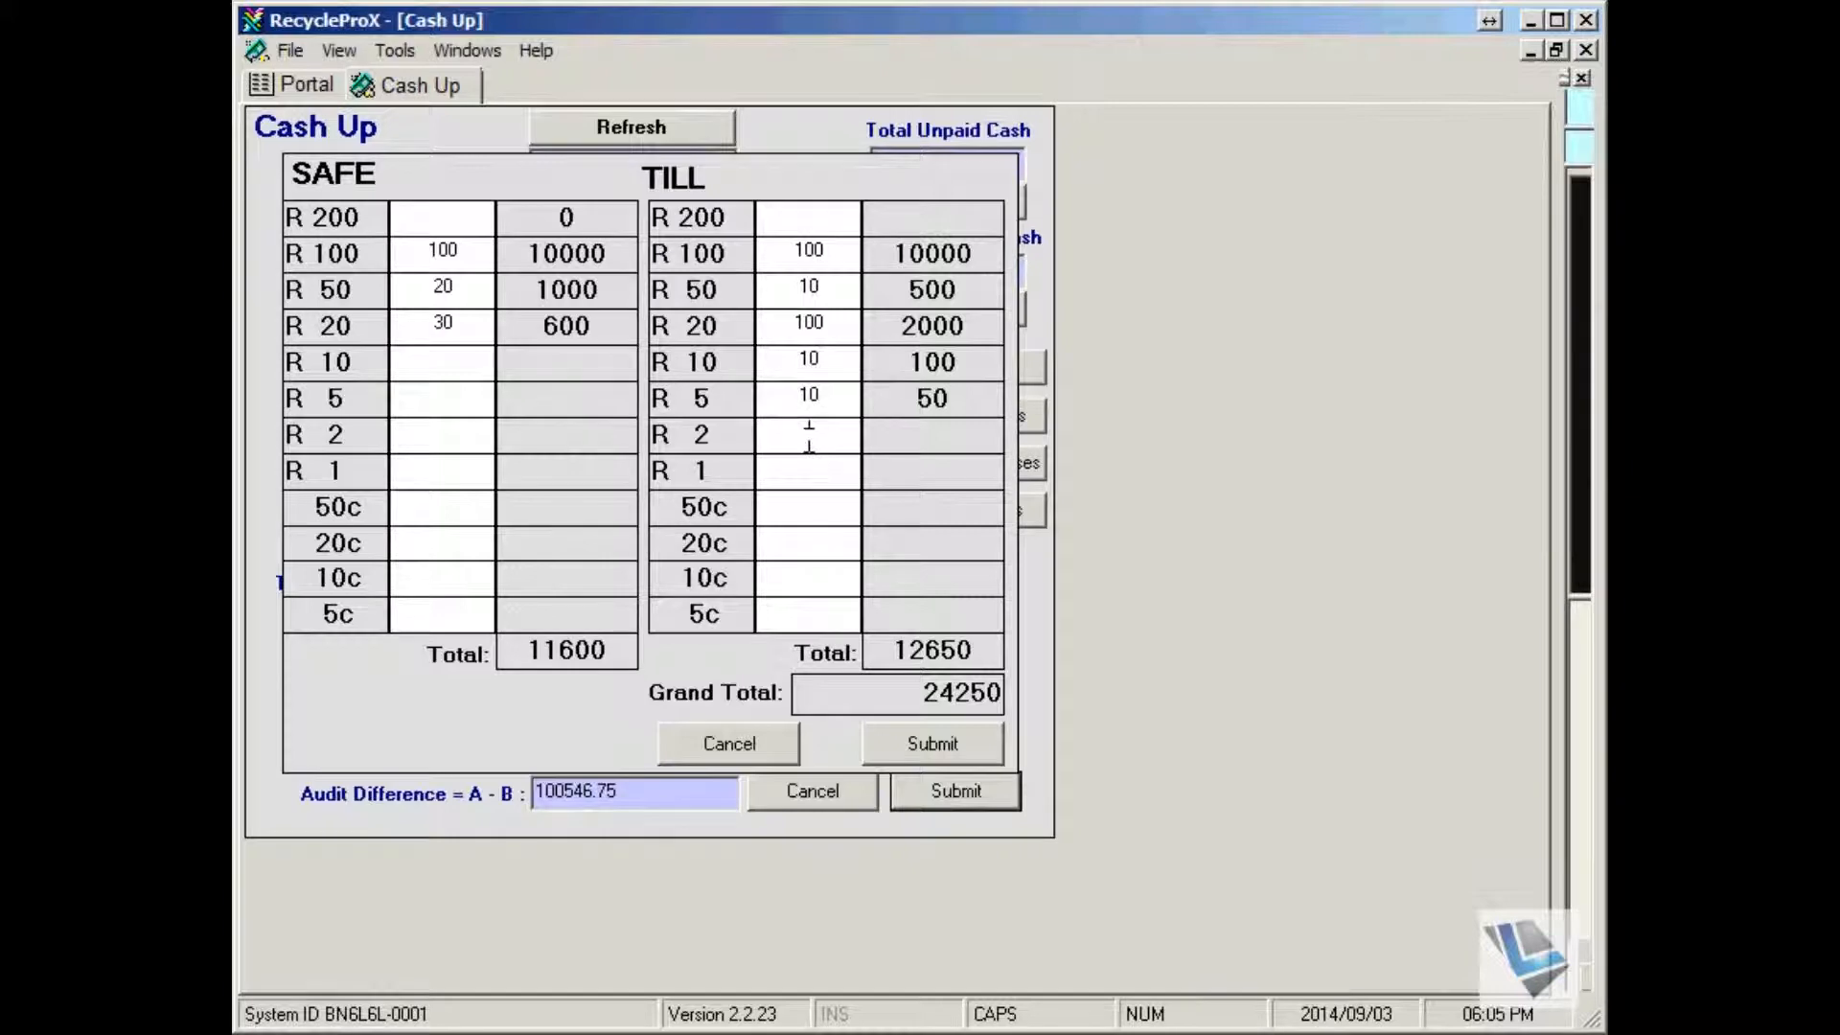
text(50)
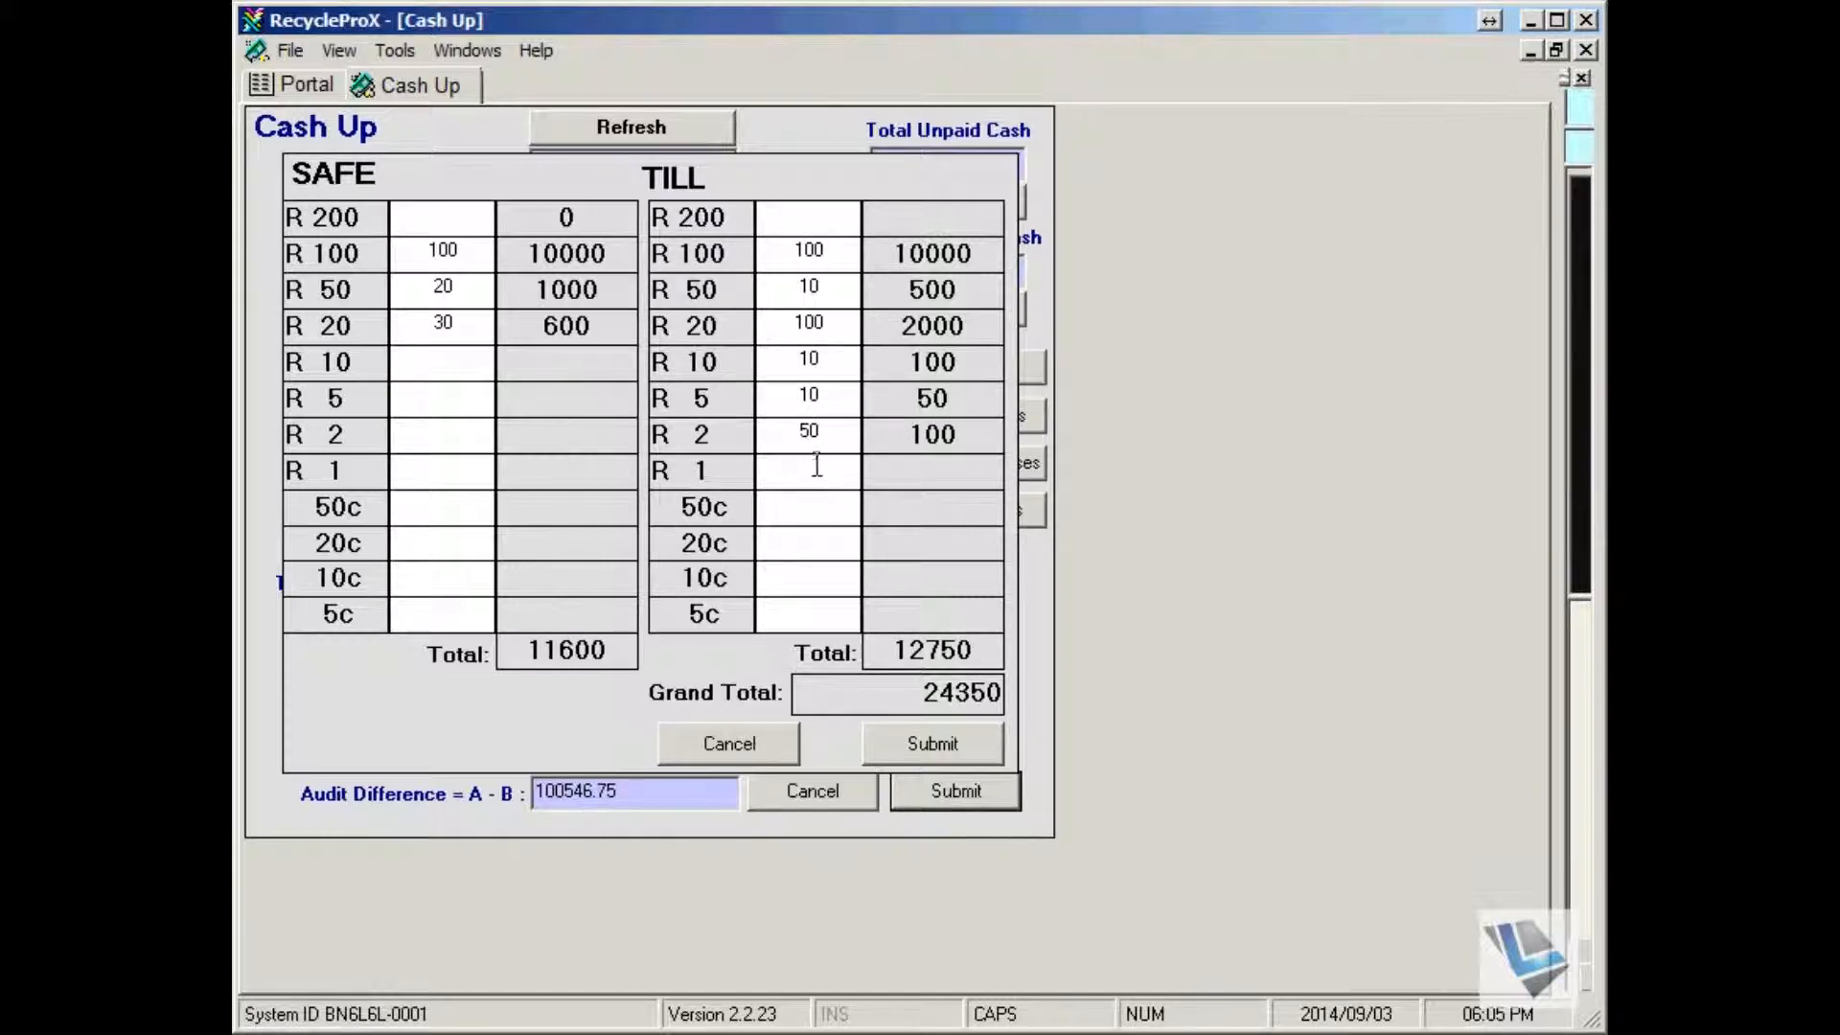
text(16)
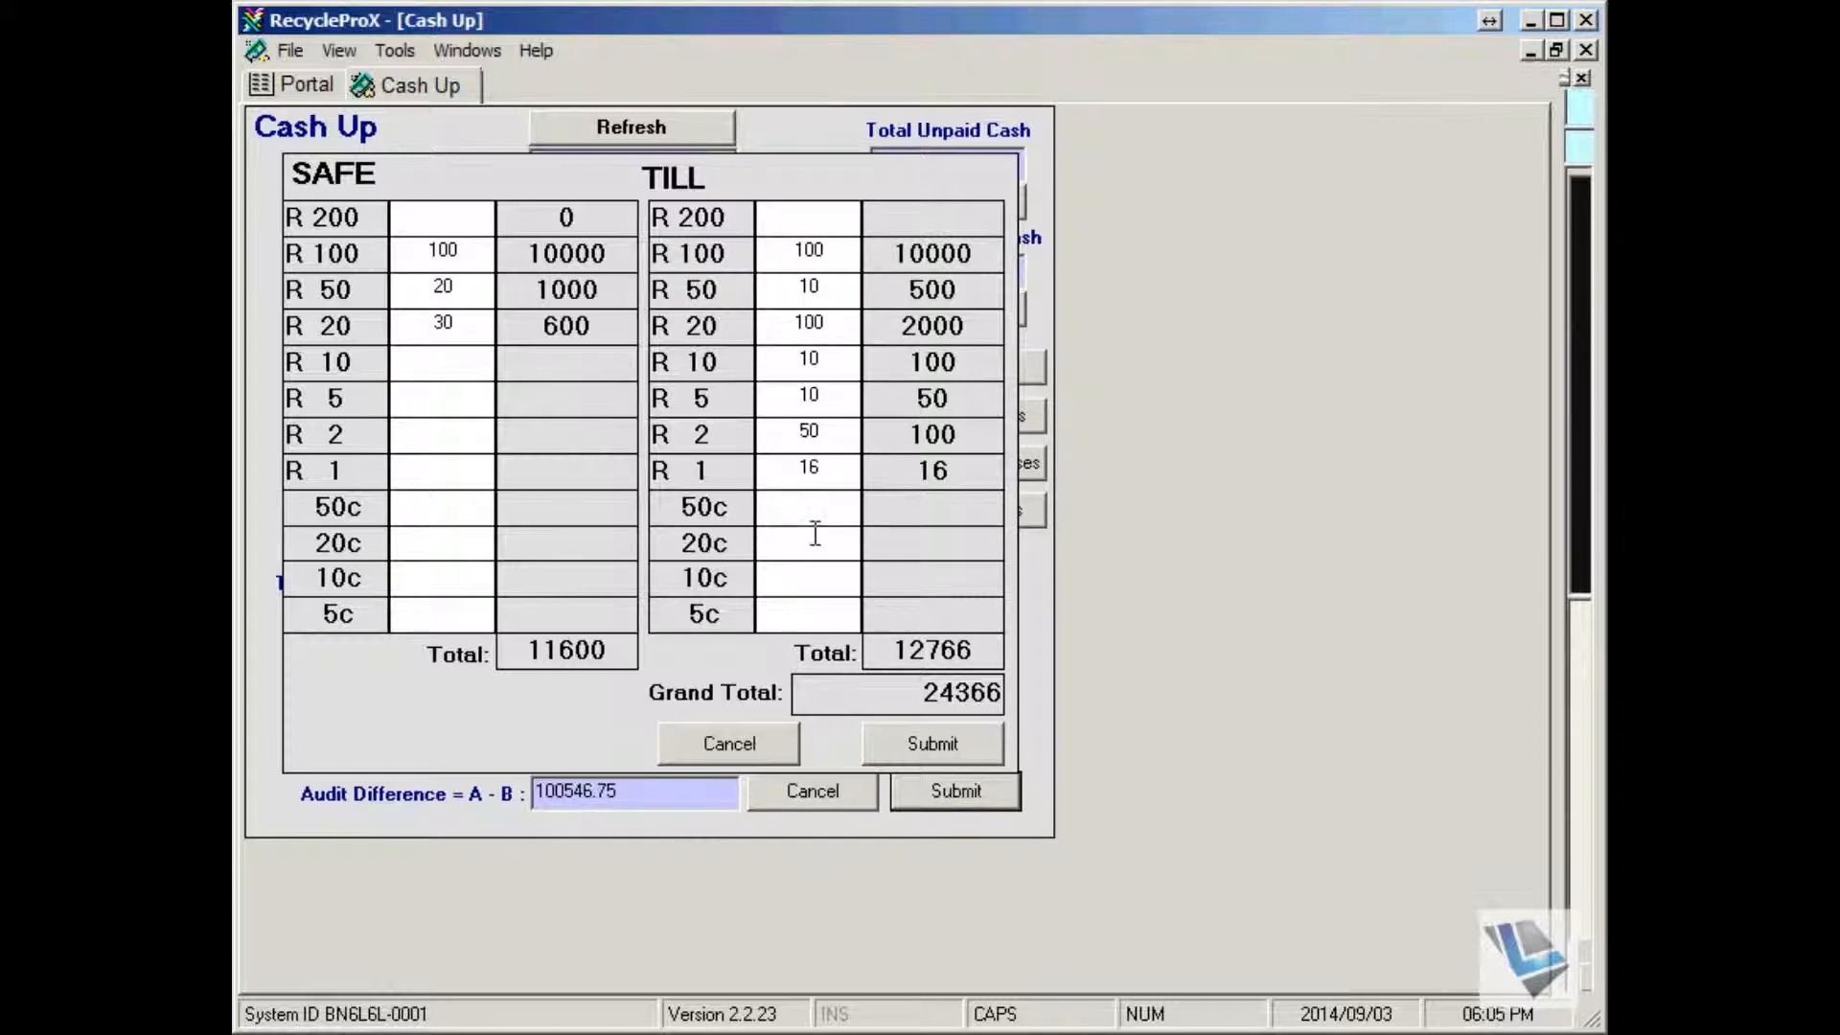
text(1)
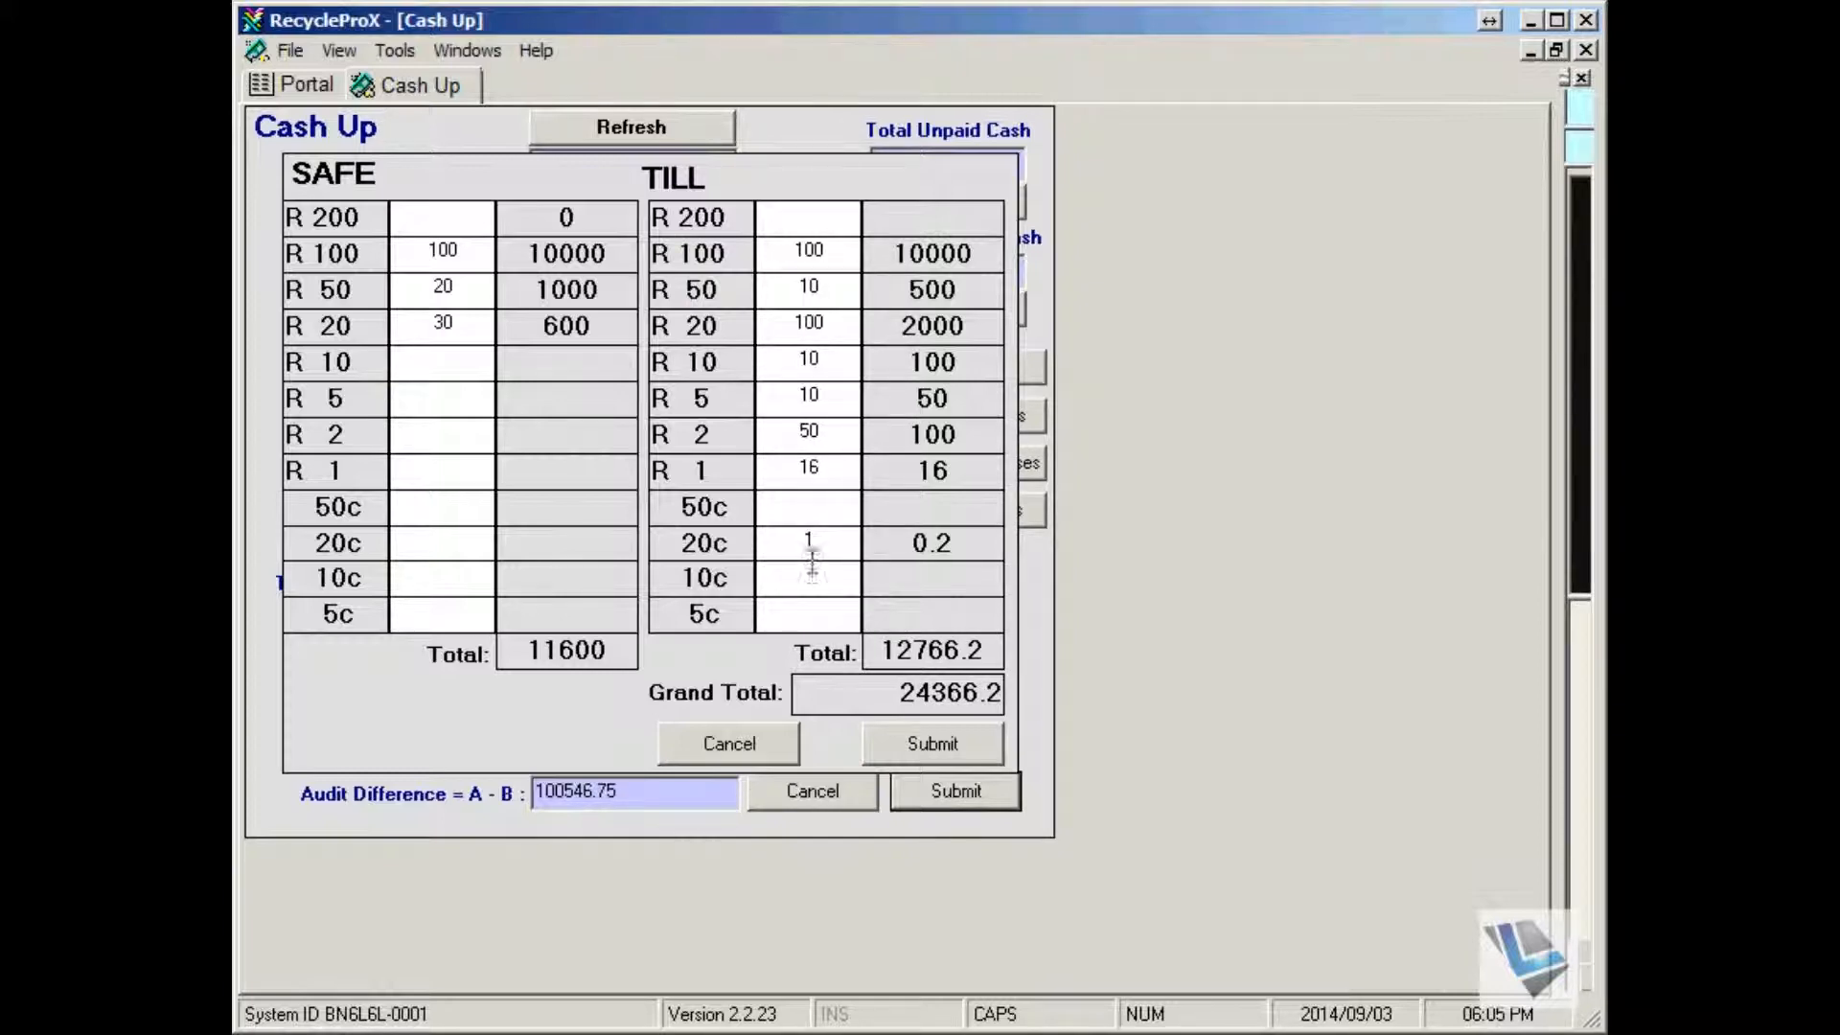
text(1)
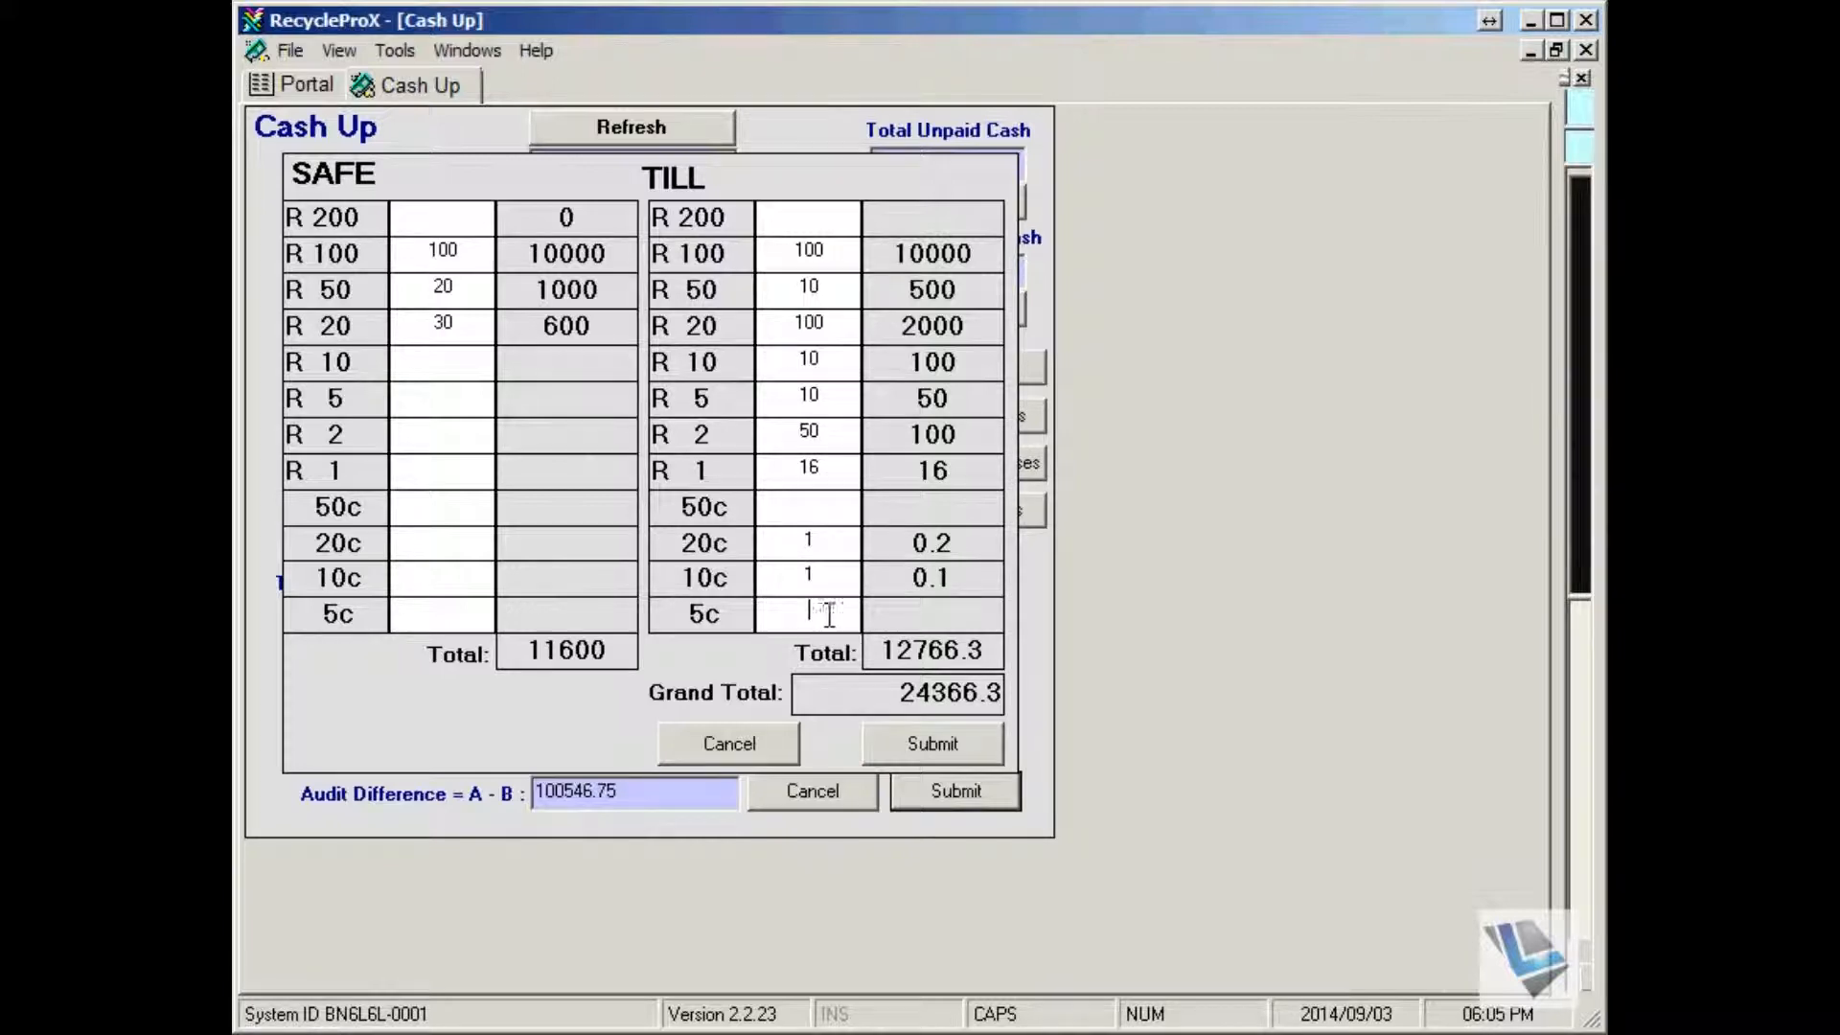
text(1)
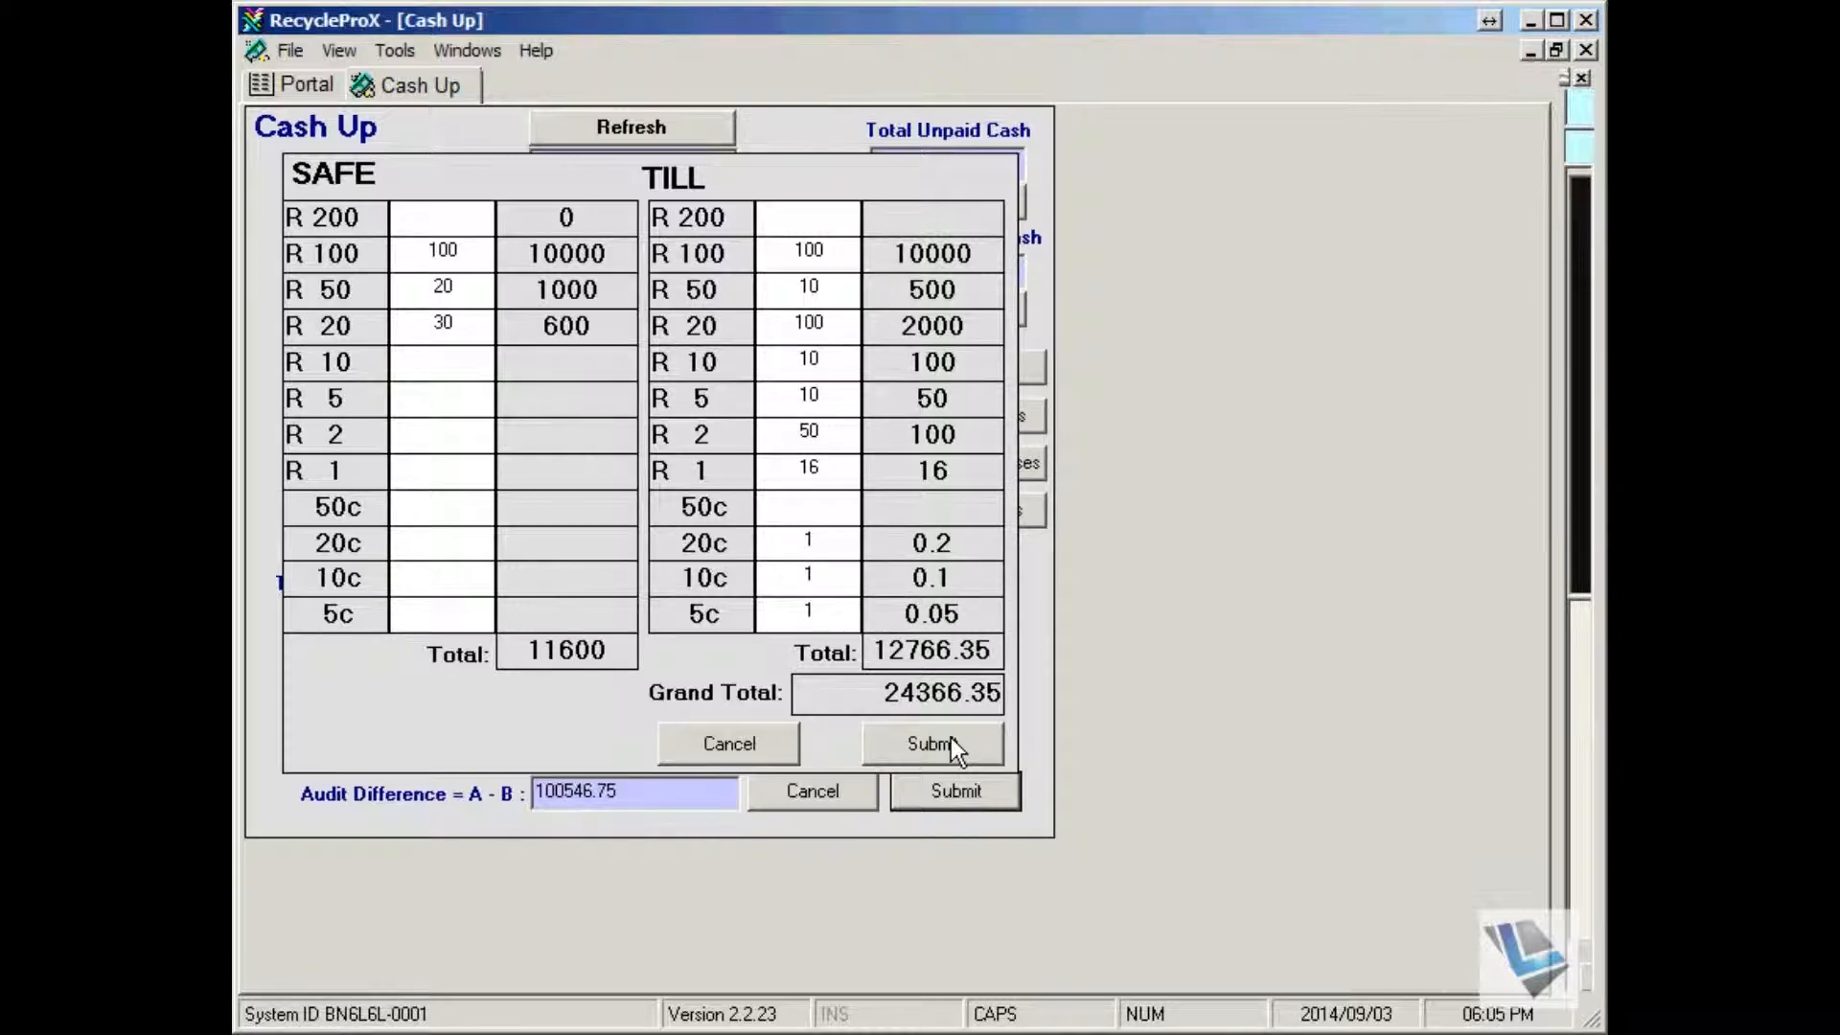
- Submit cash on hand of 24366.35 and preview the Cash On Hand Report
click(931, 744)
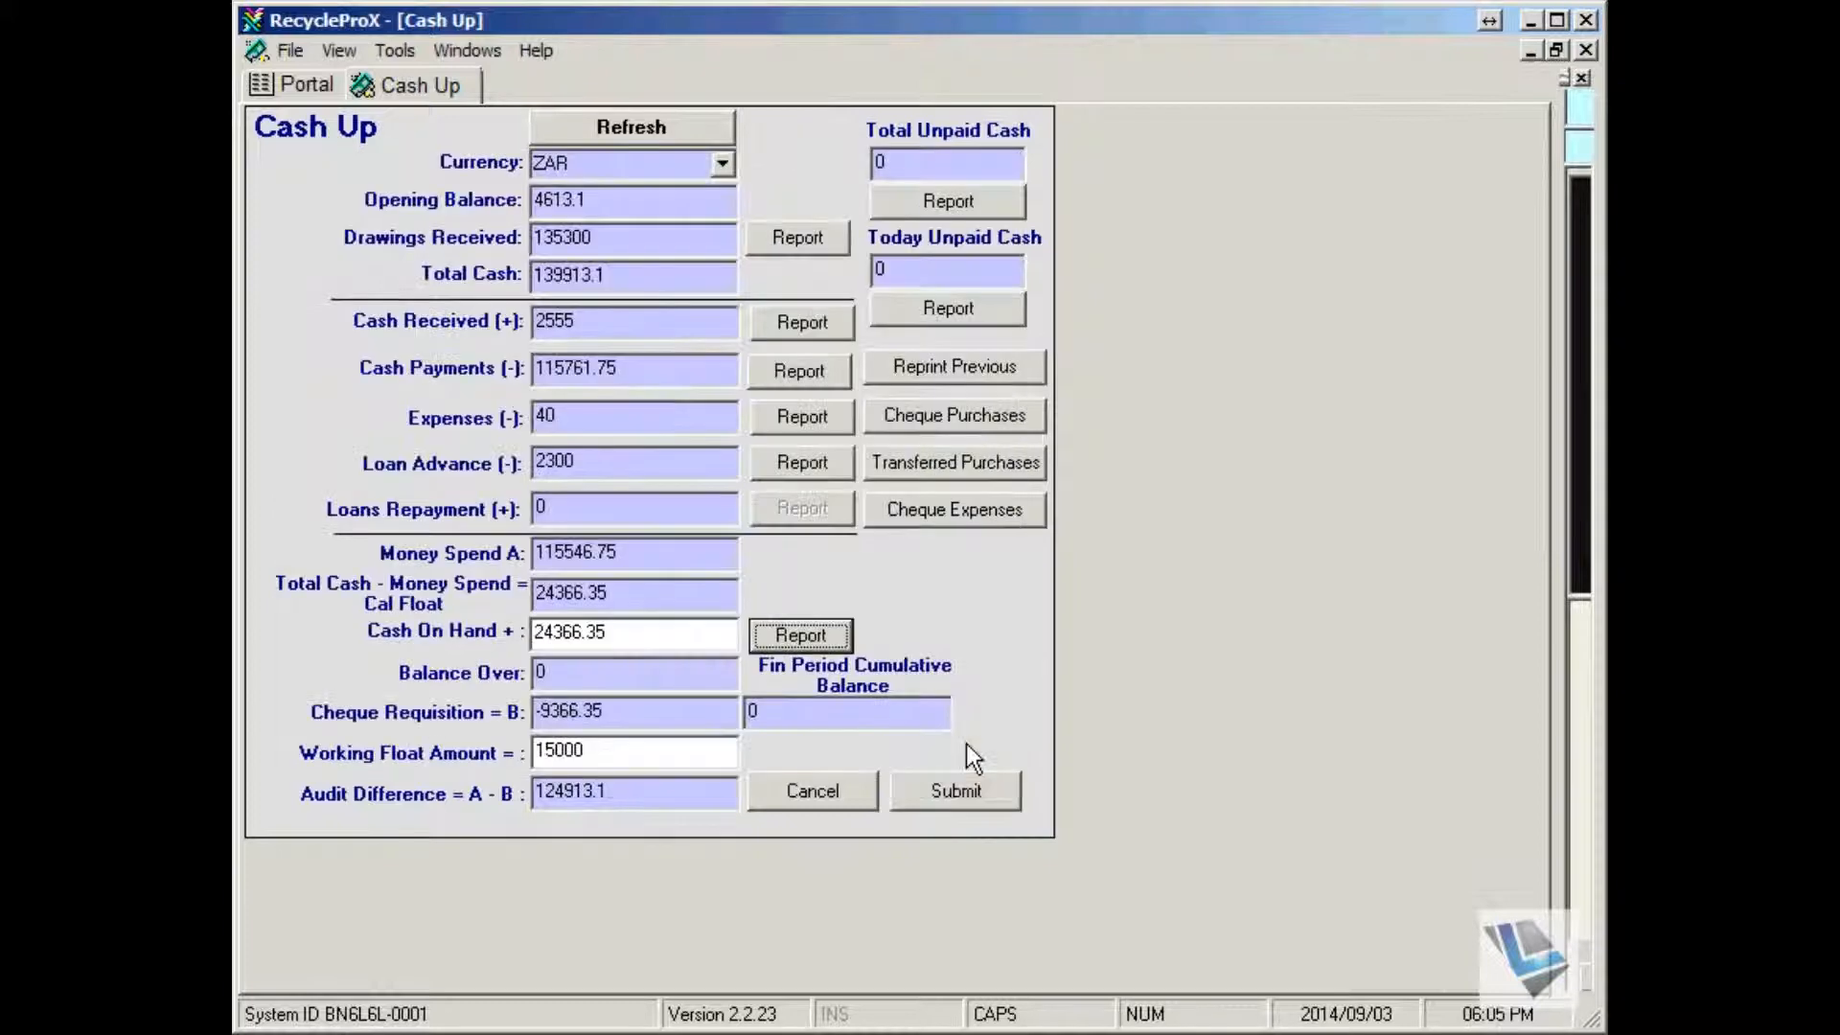
mouse_move(446, 691)
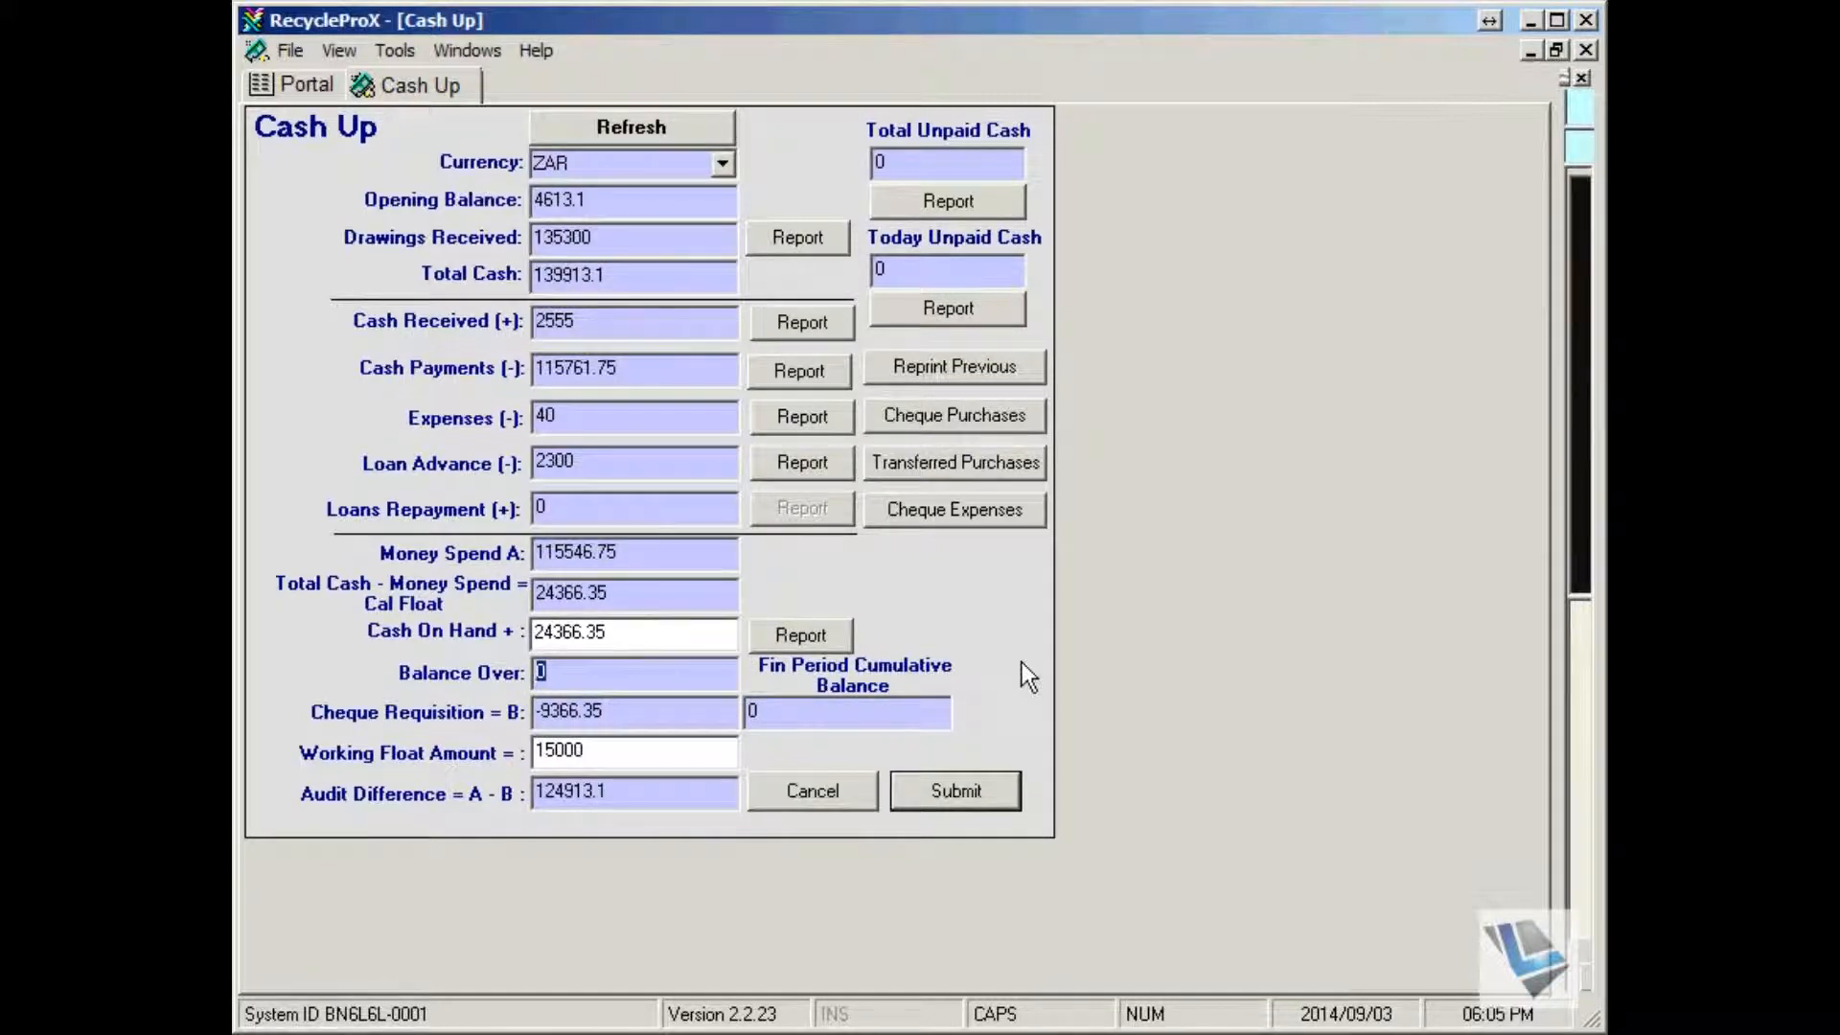
click(801, 635)
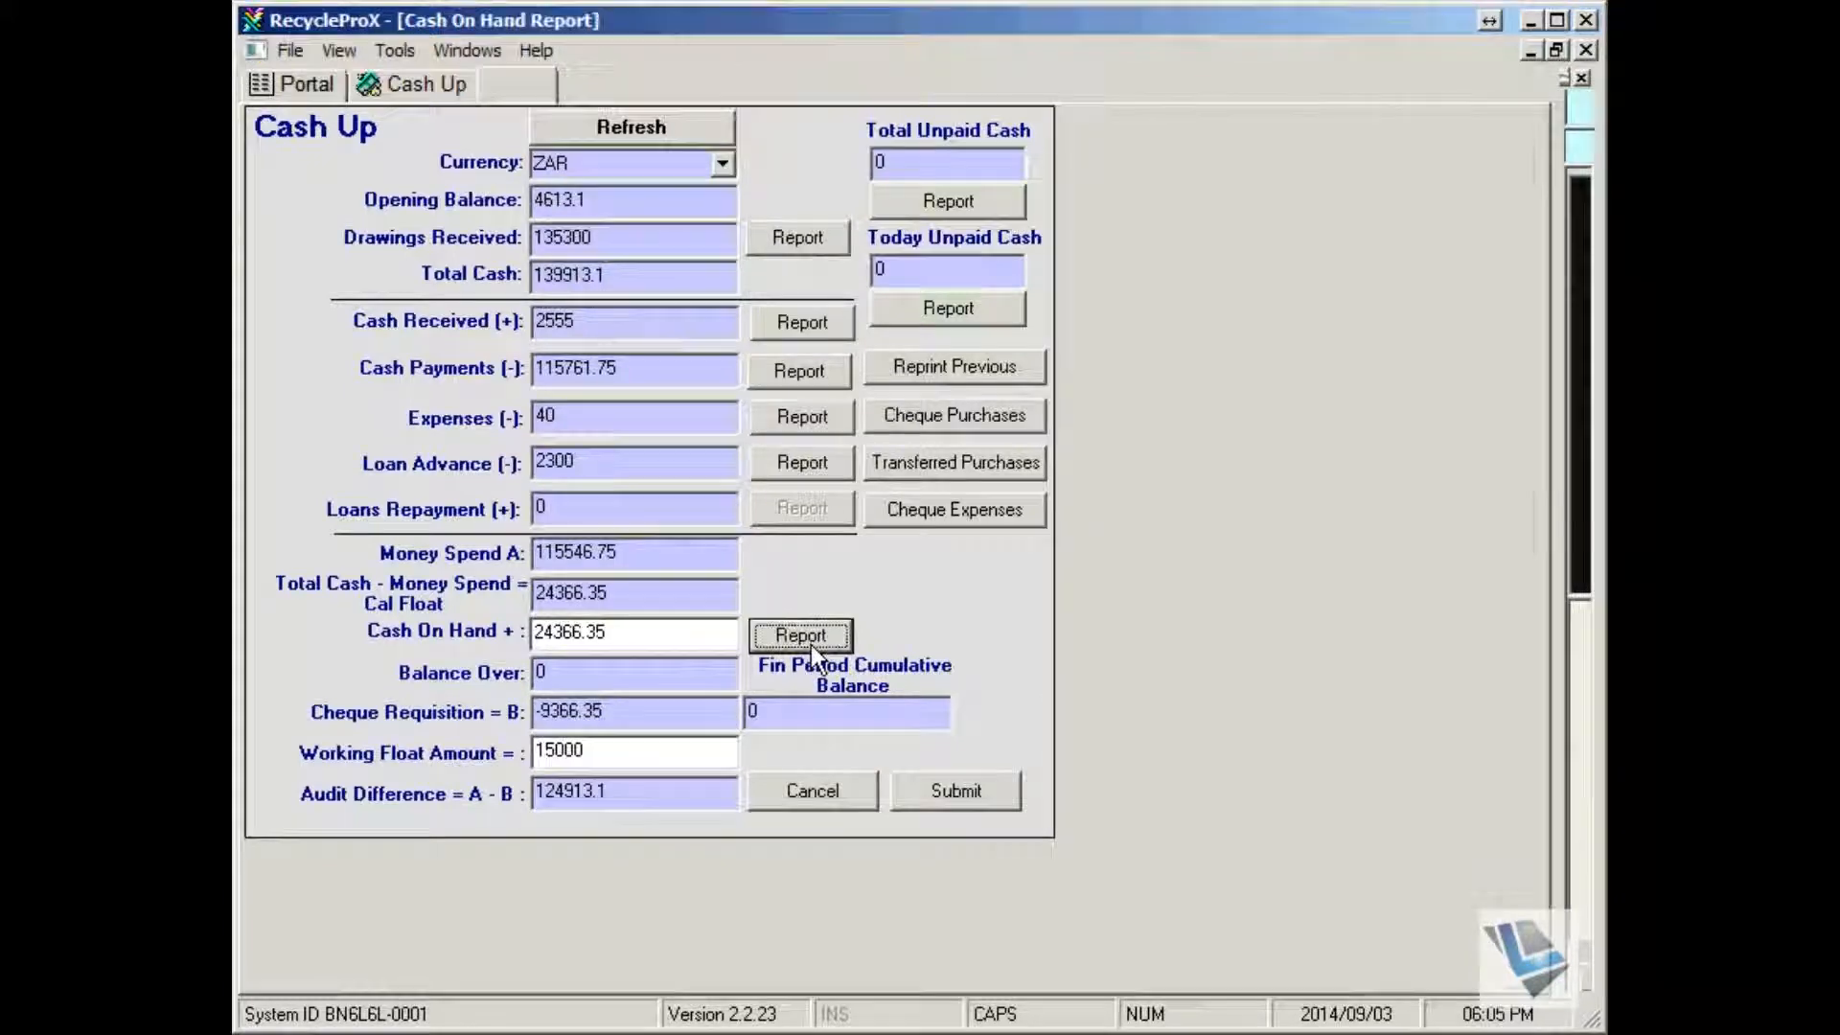
click(801, 634)
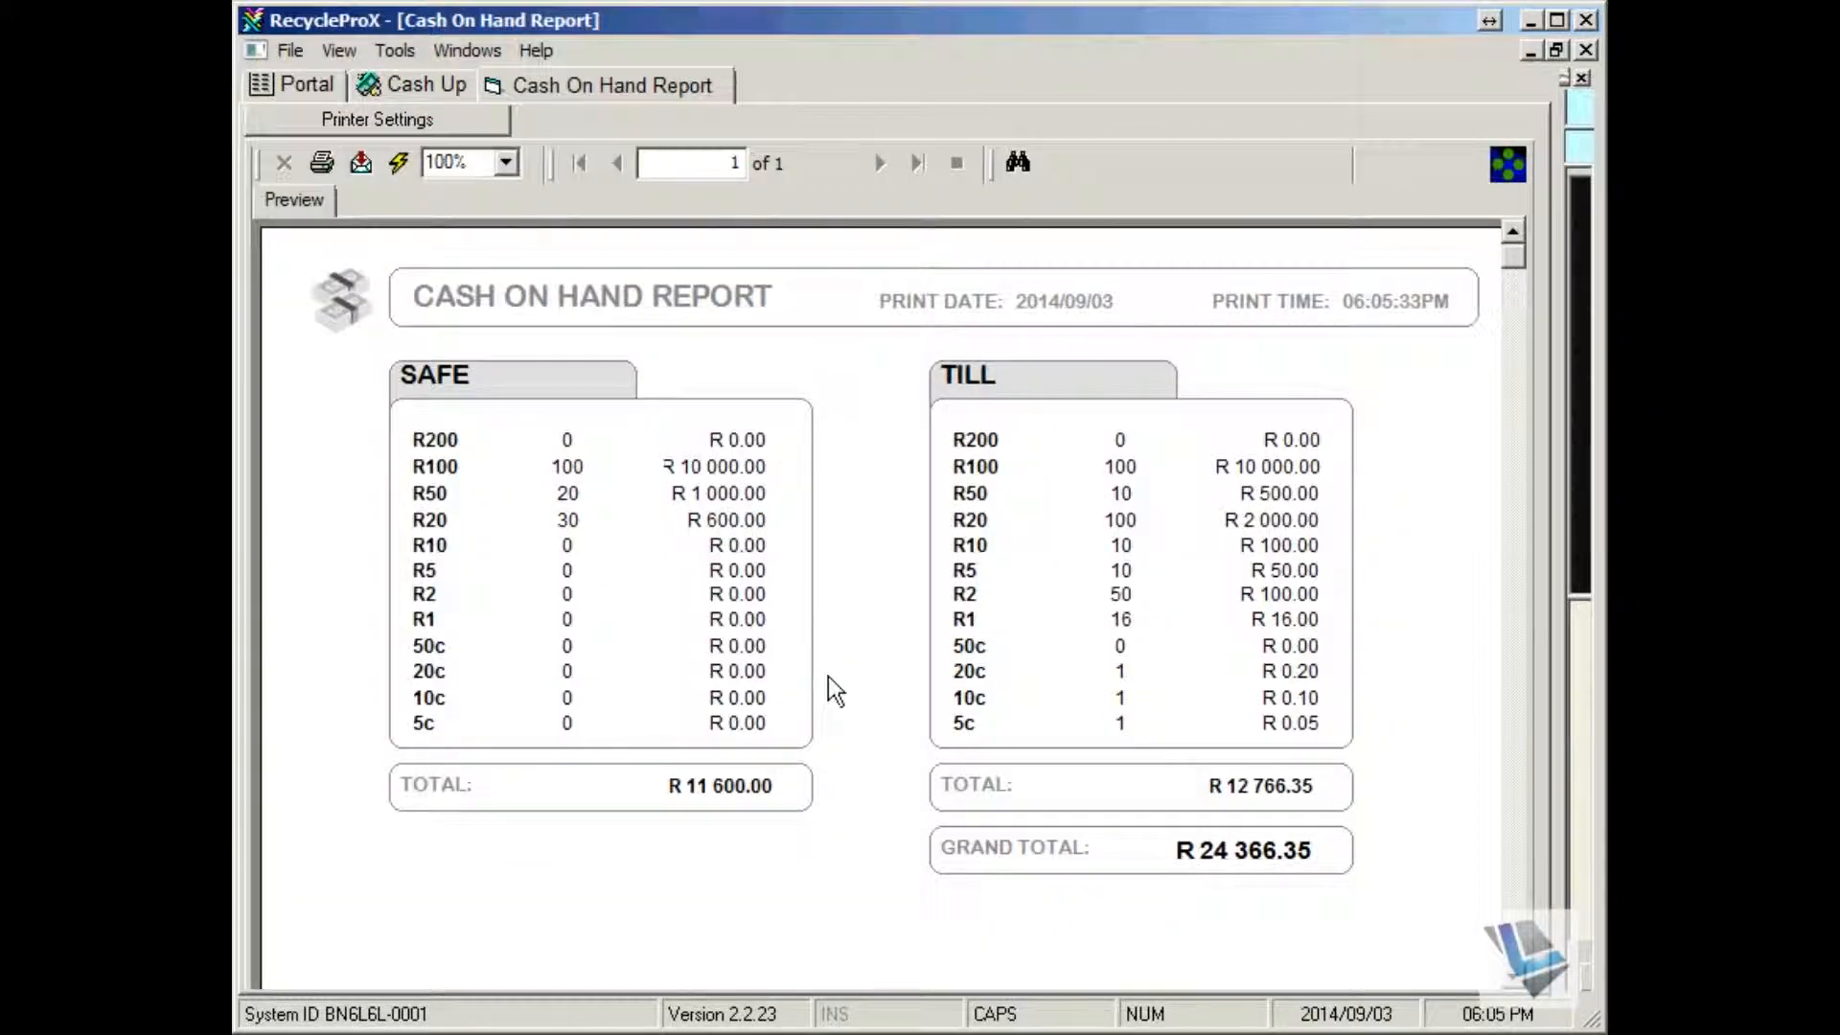